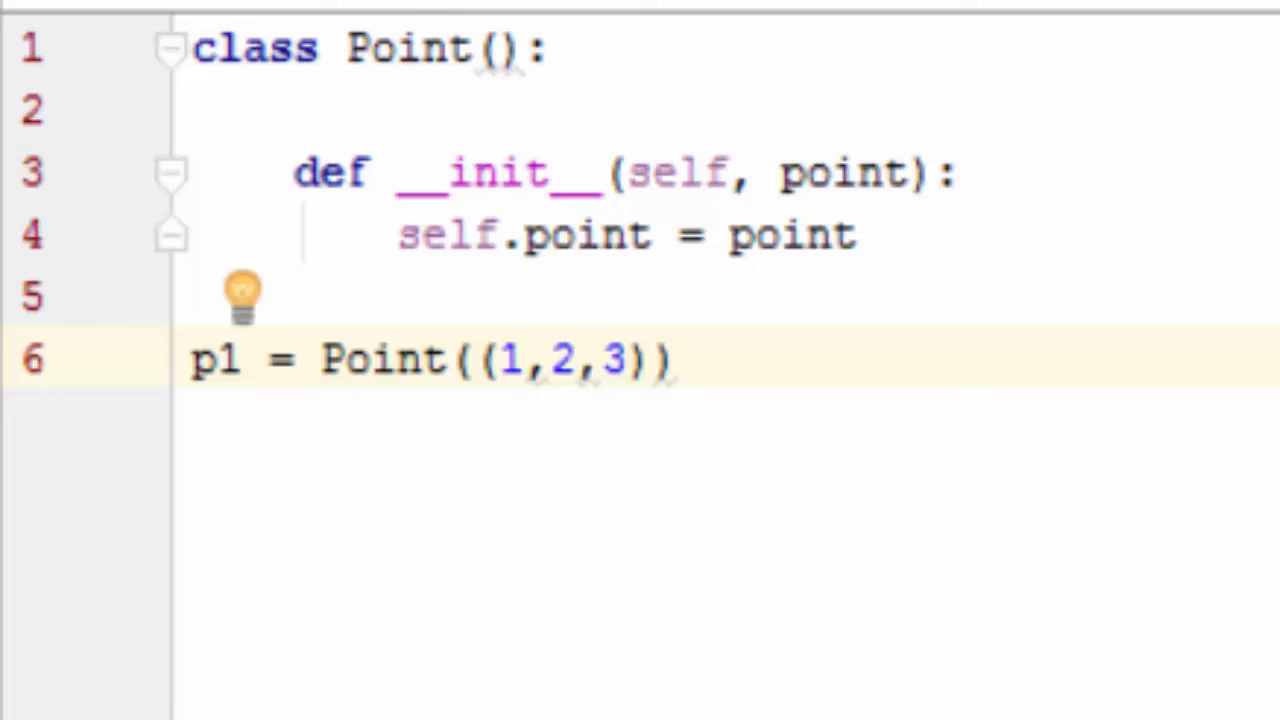
{"action": "type", "text": "print(p1)"}
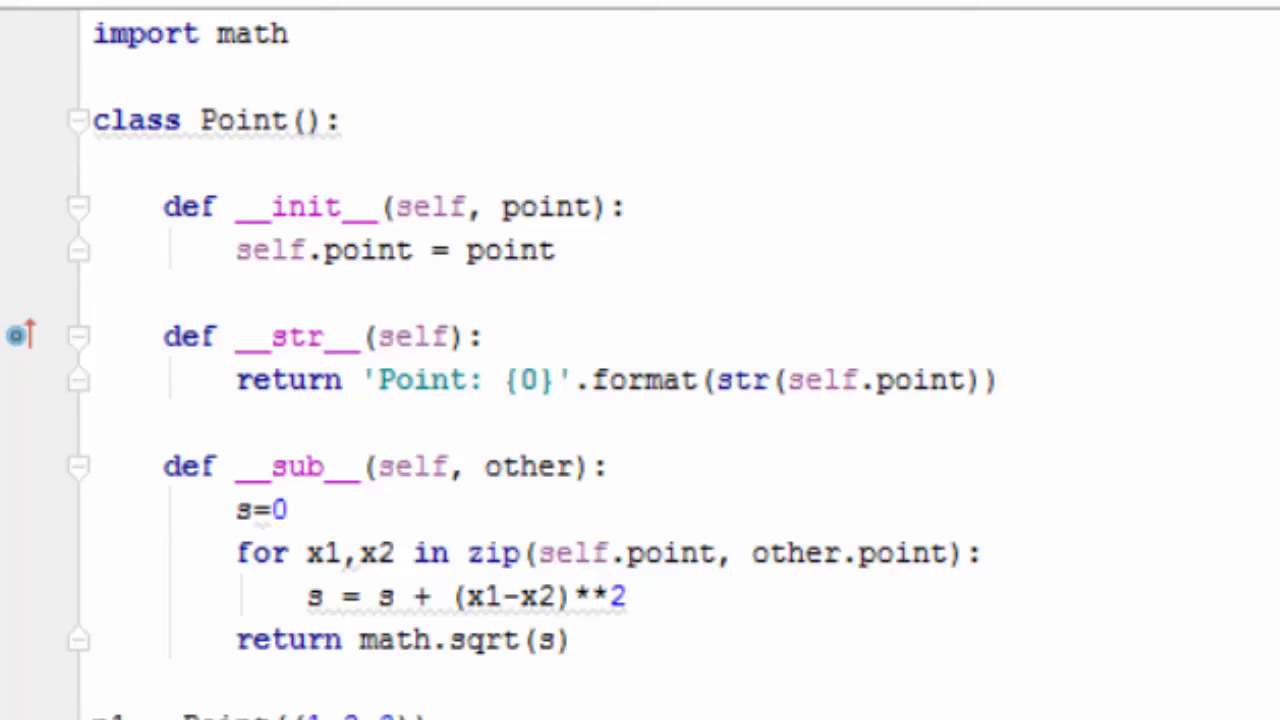
{"action": "scroll", "scroll_direction": "down", "scroll_amount": 3}
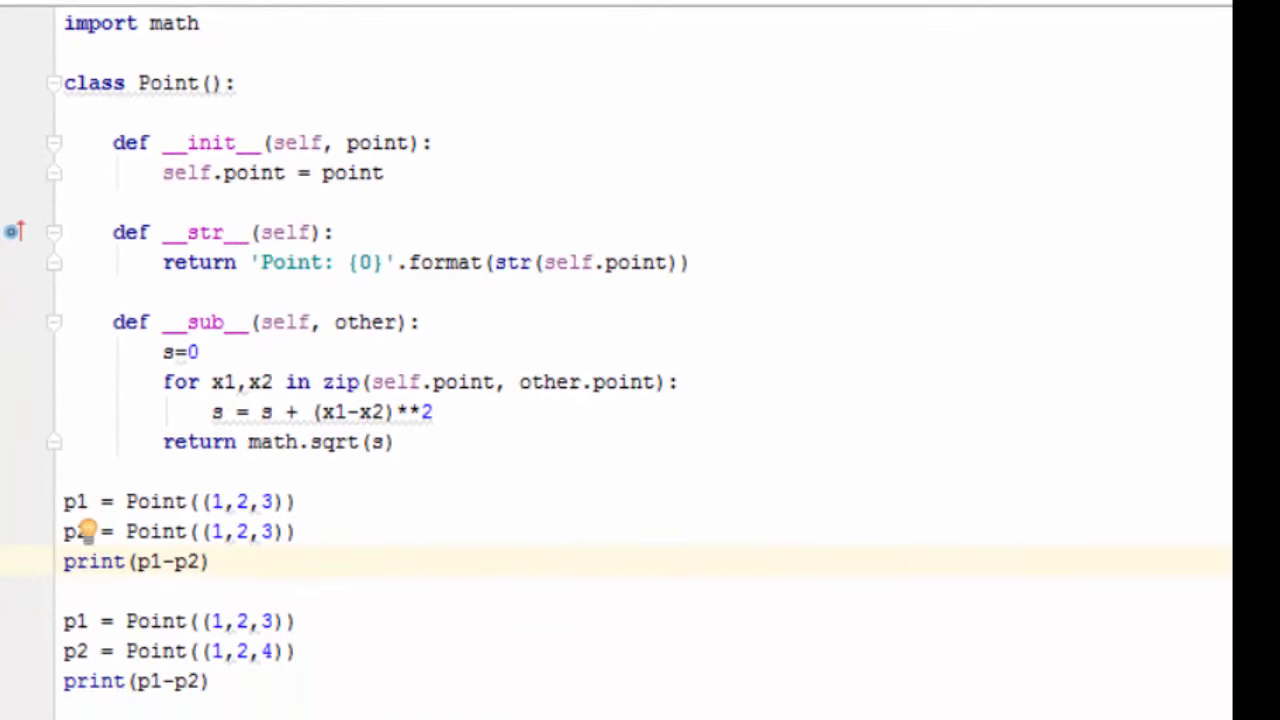